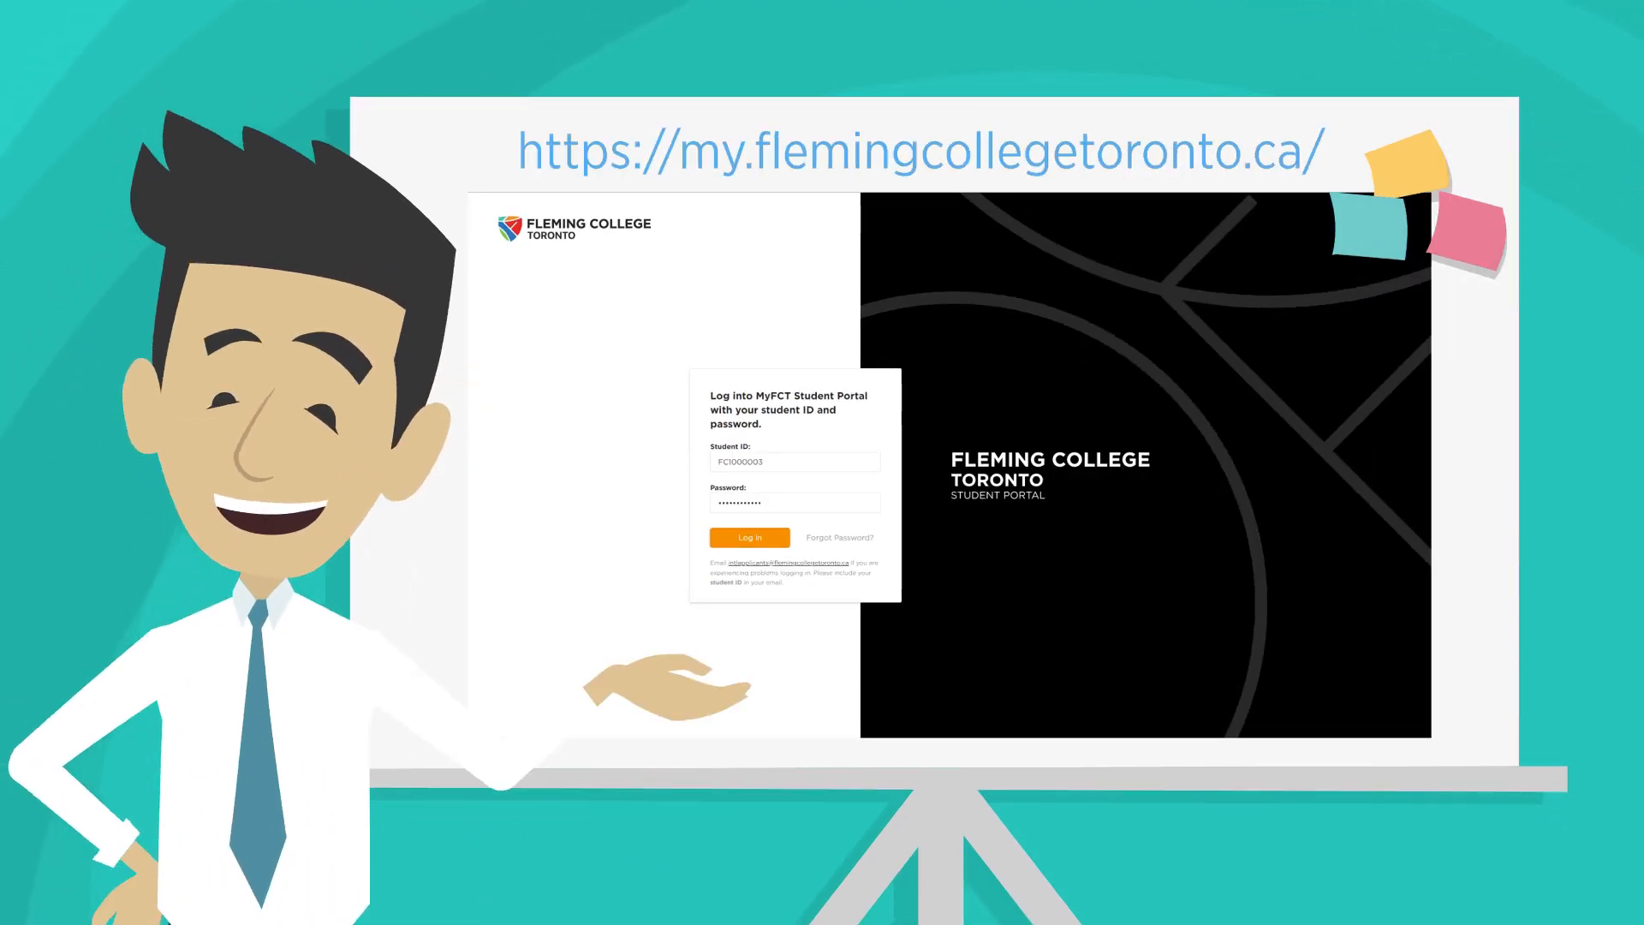
# - Log in to MyFCT with the student ID and password
pyautogui.click(748, 537)
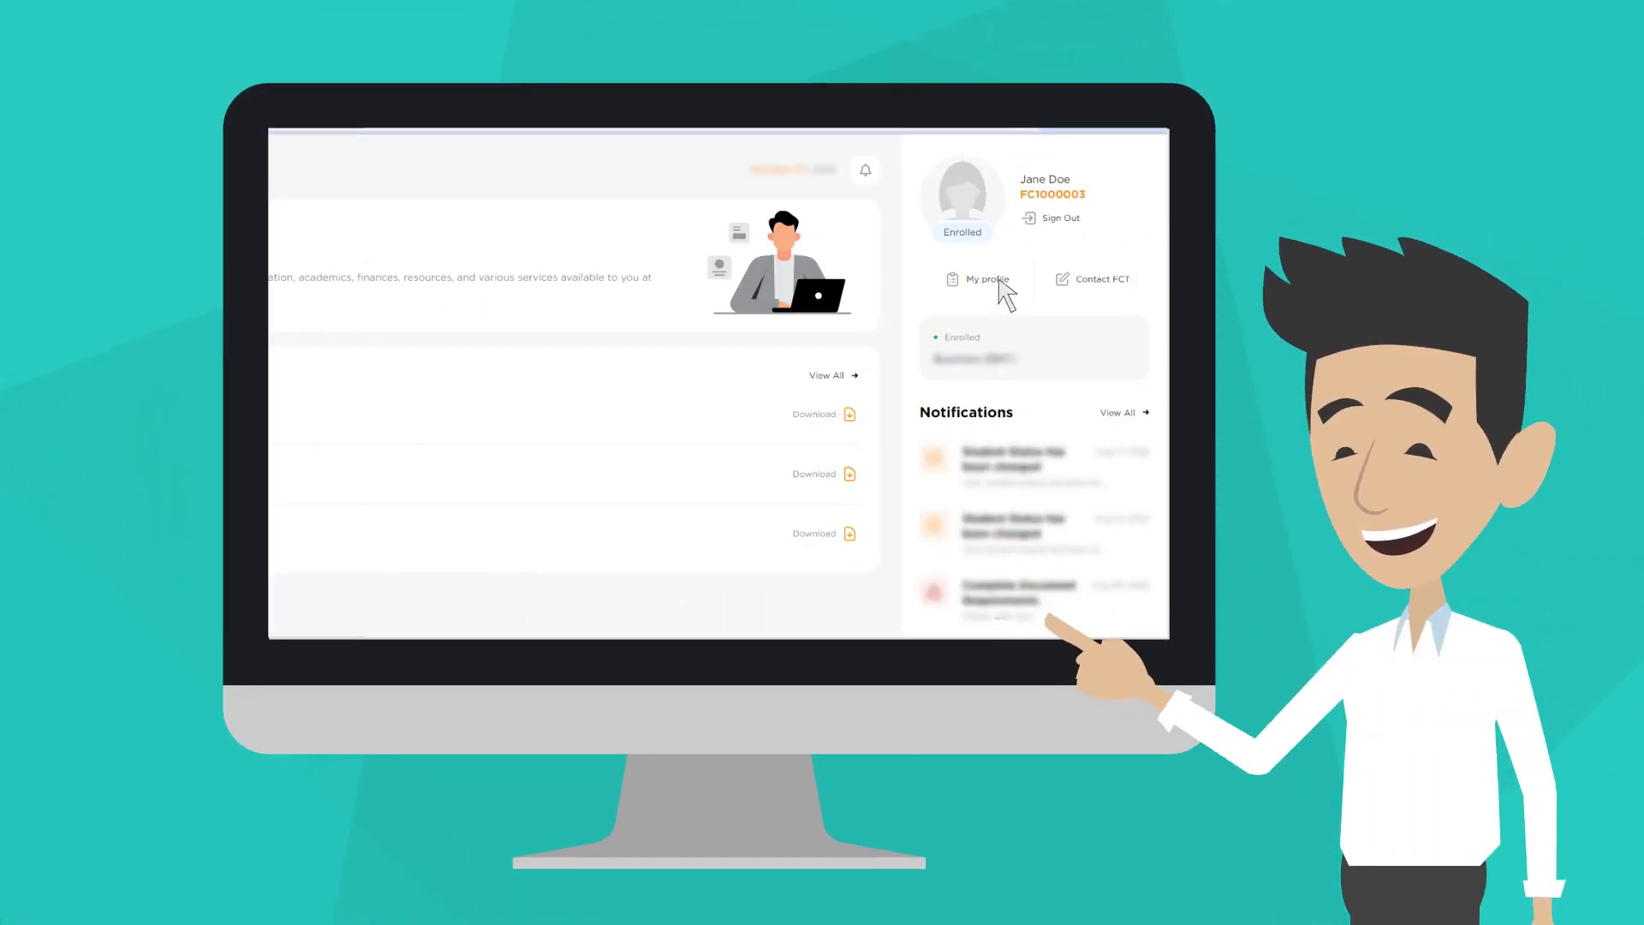
# - Open My profile from the right-hand panel and scroll through the personal information
pyautogui.click(984, 279)
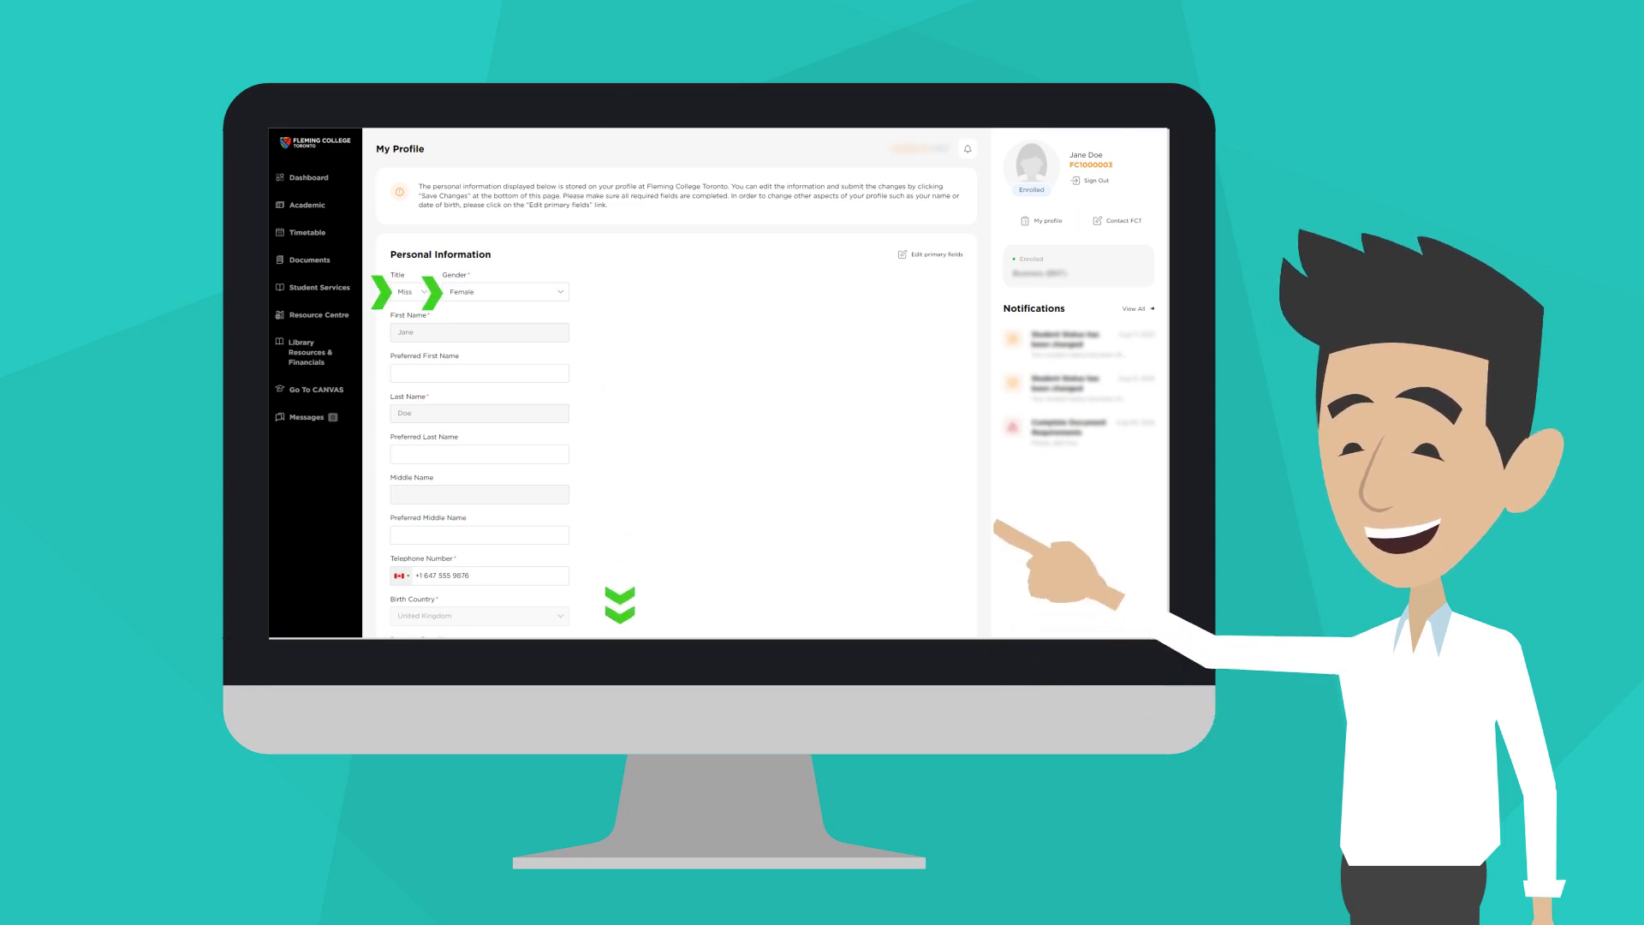
pyautogui.scroll(-3)
pyautogui.write('Jane')
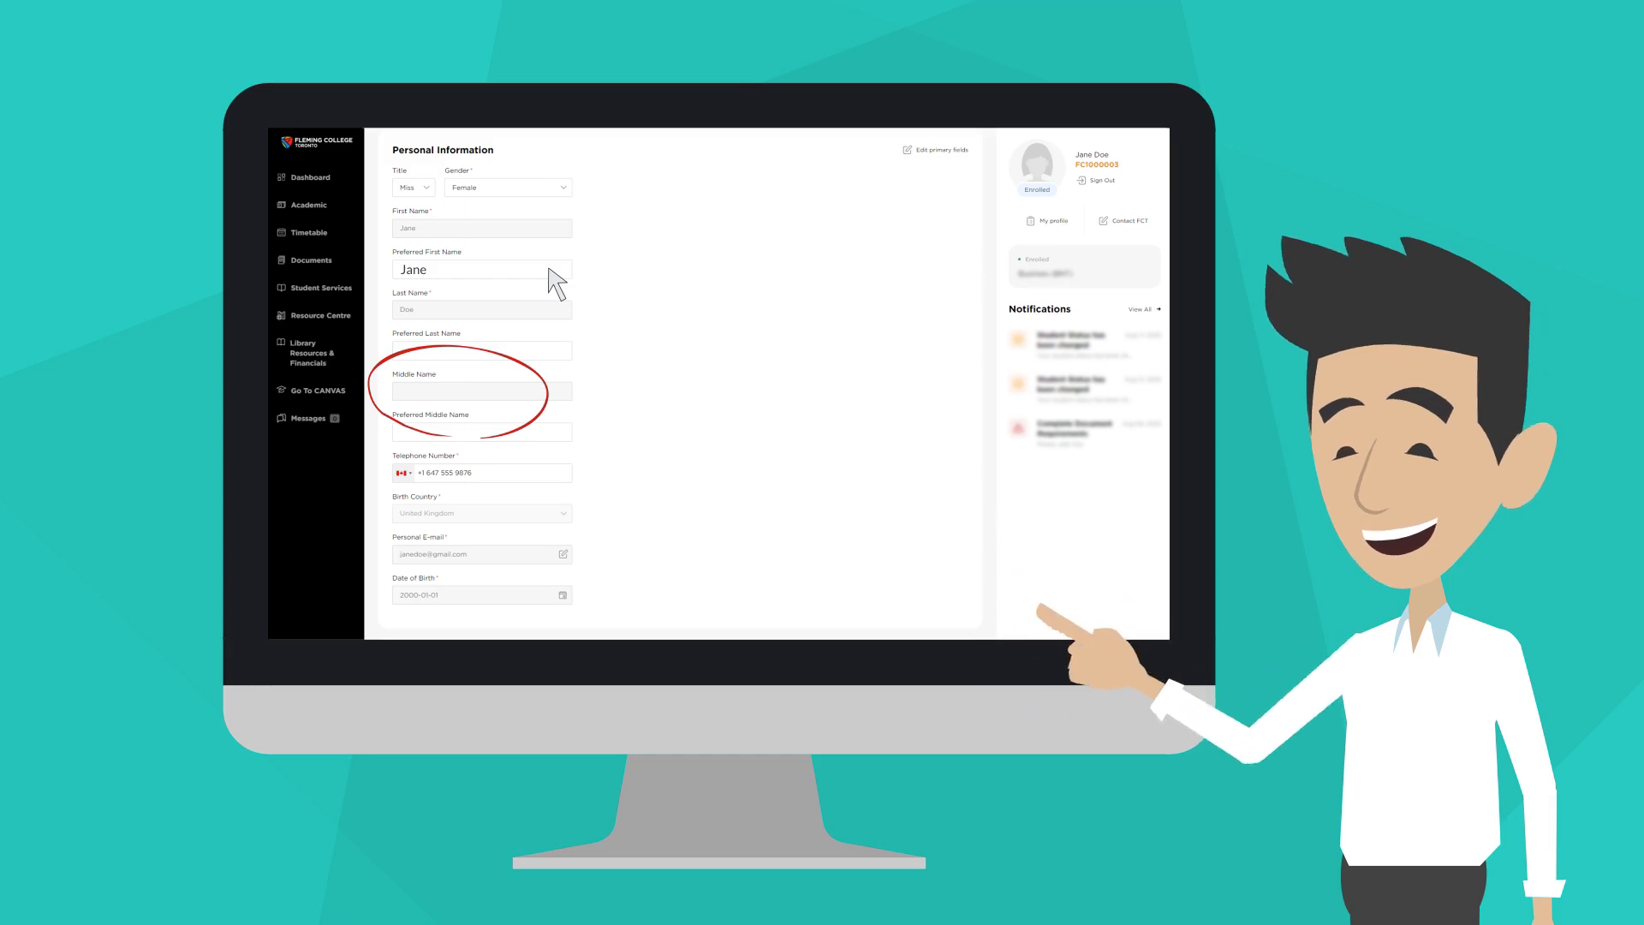
pyautogui.scroll(-3)
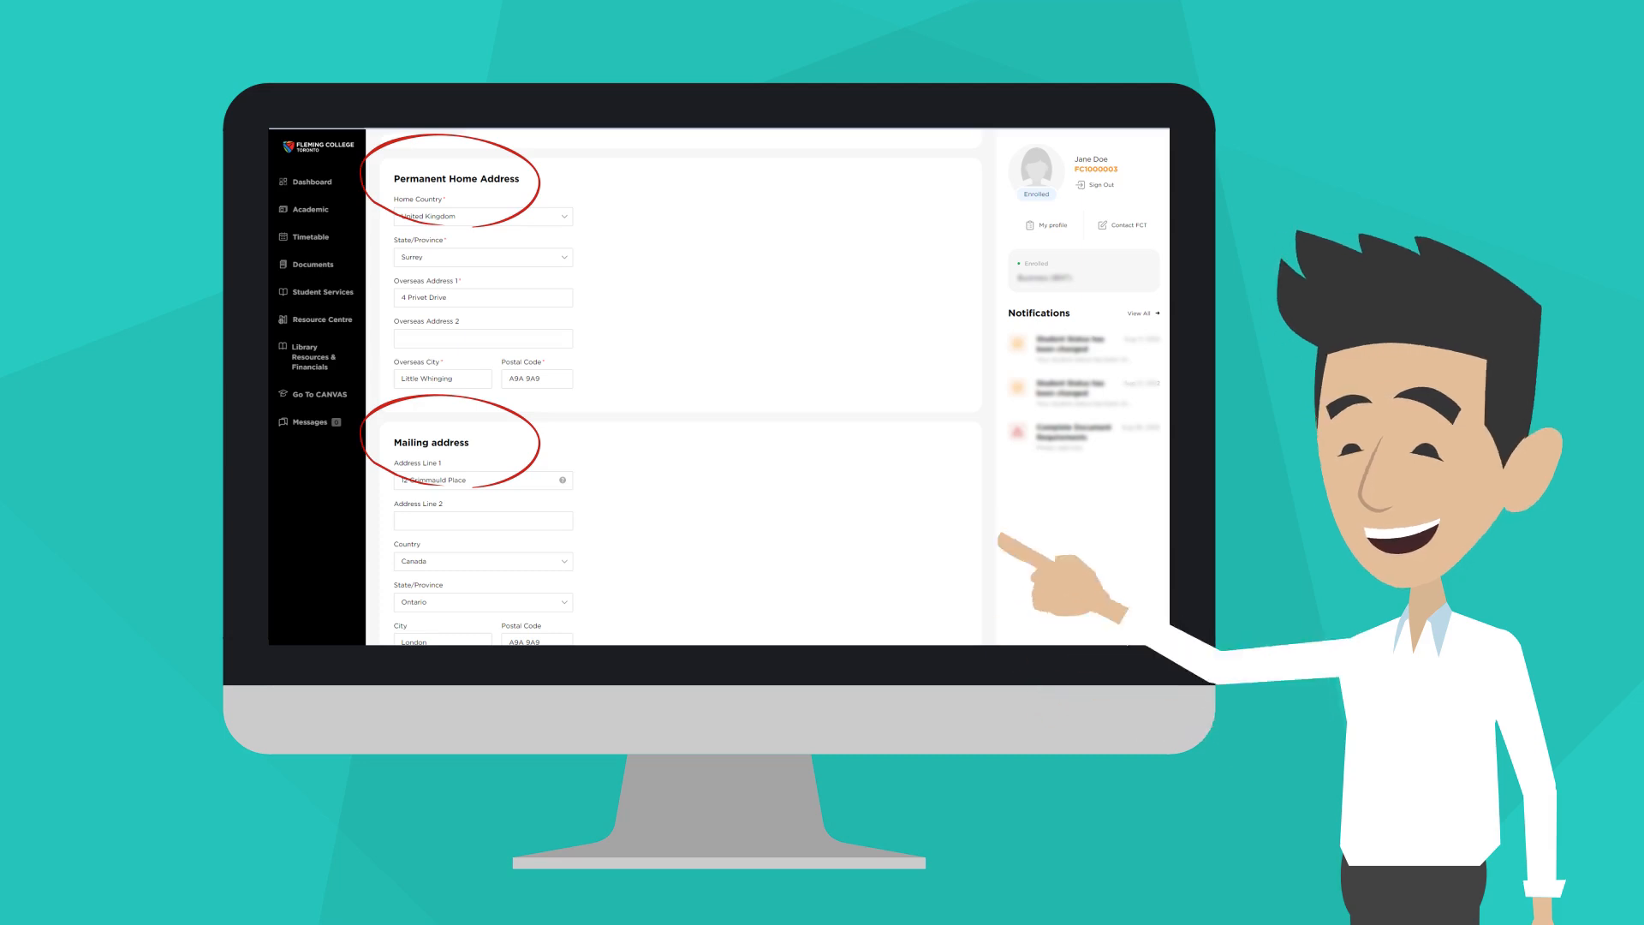
pyautogui.scroll(-3)
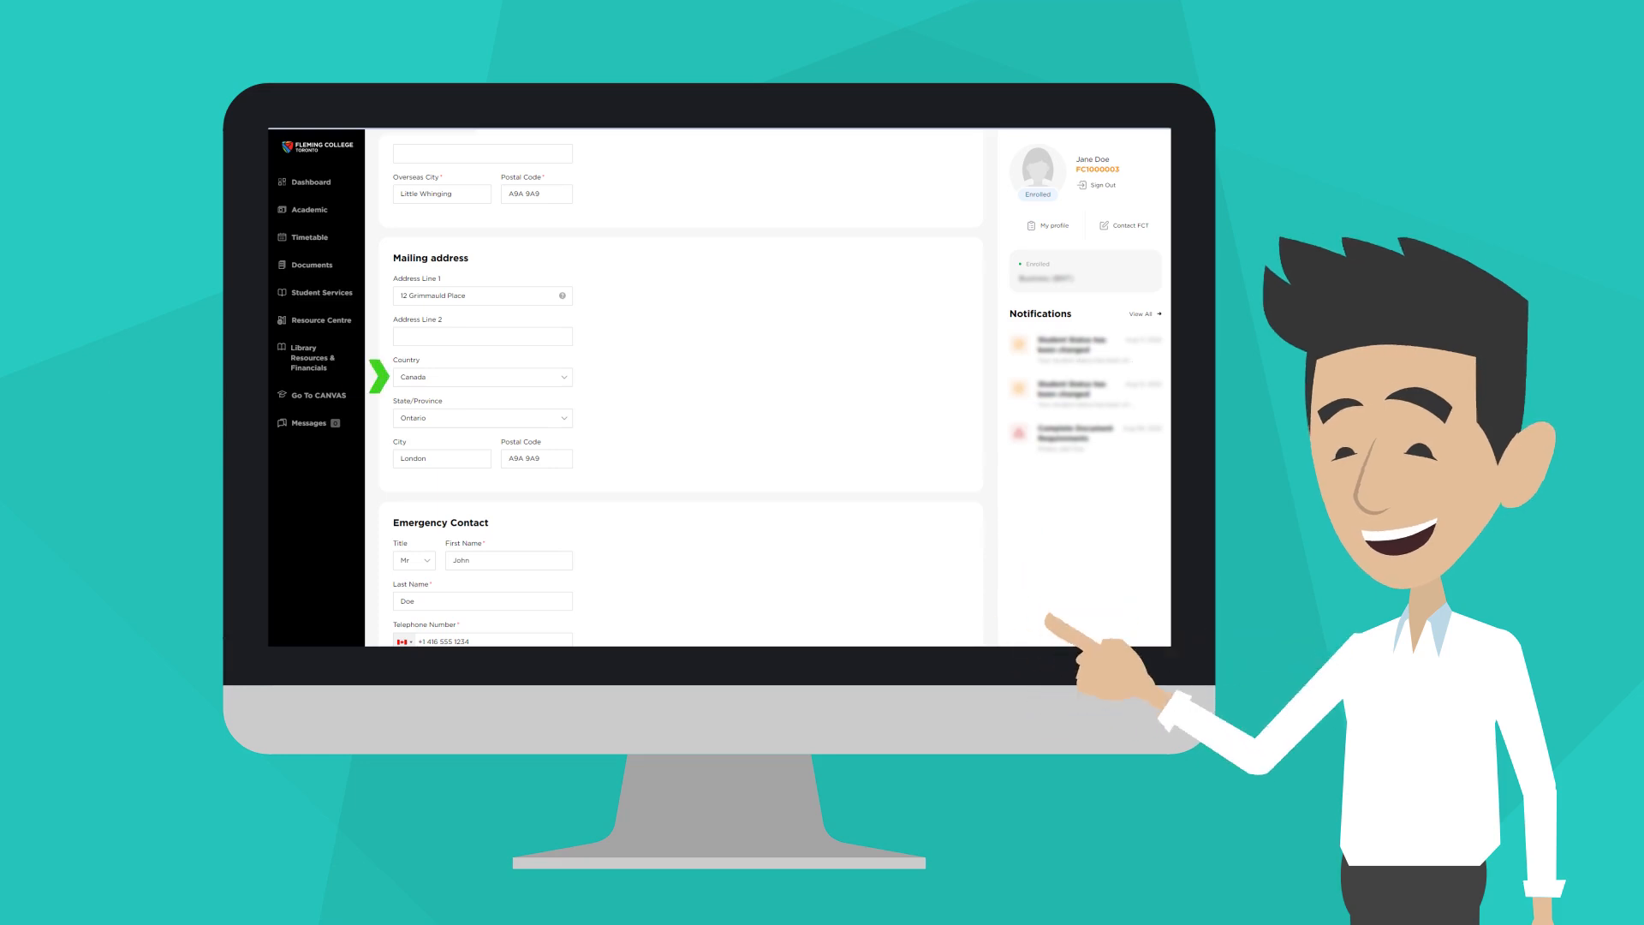
pyautogui.scroll(-3)
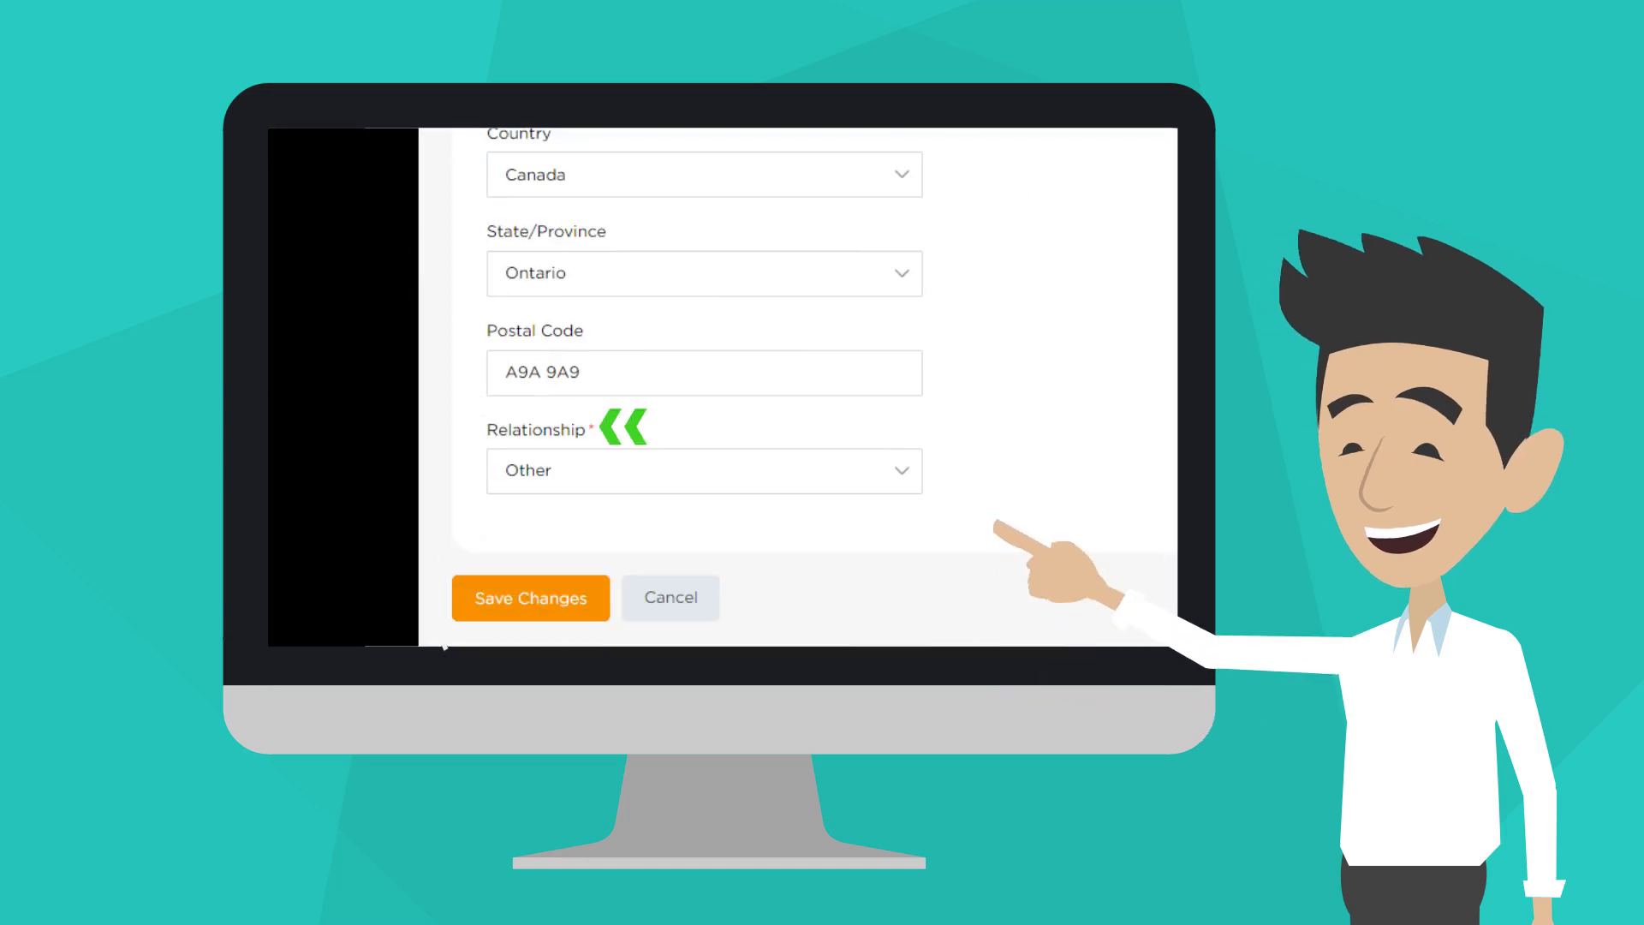
# - Save the reviewed profile, including emergency contact relationship Other
pyautogui.click(529, 598)
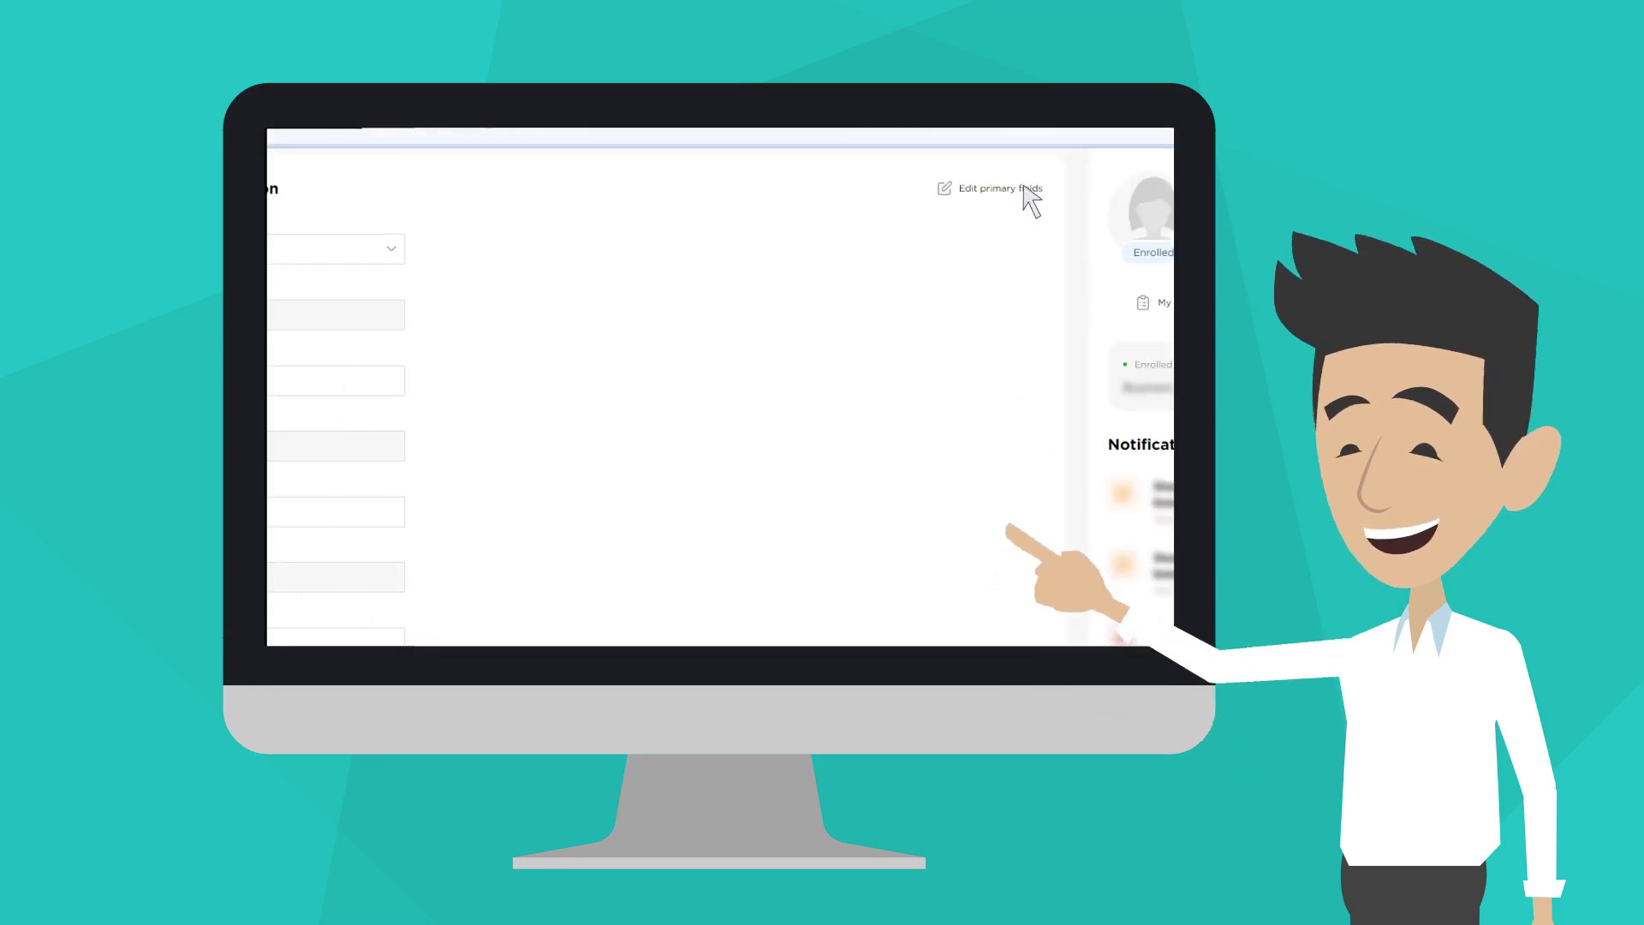
# - Open Edit primary fields to show the name, birth details and passport upload form
pyautogui.click(994, 188)
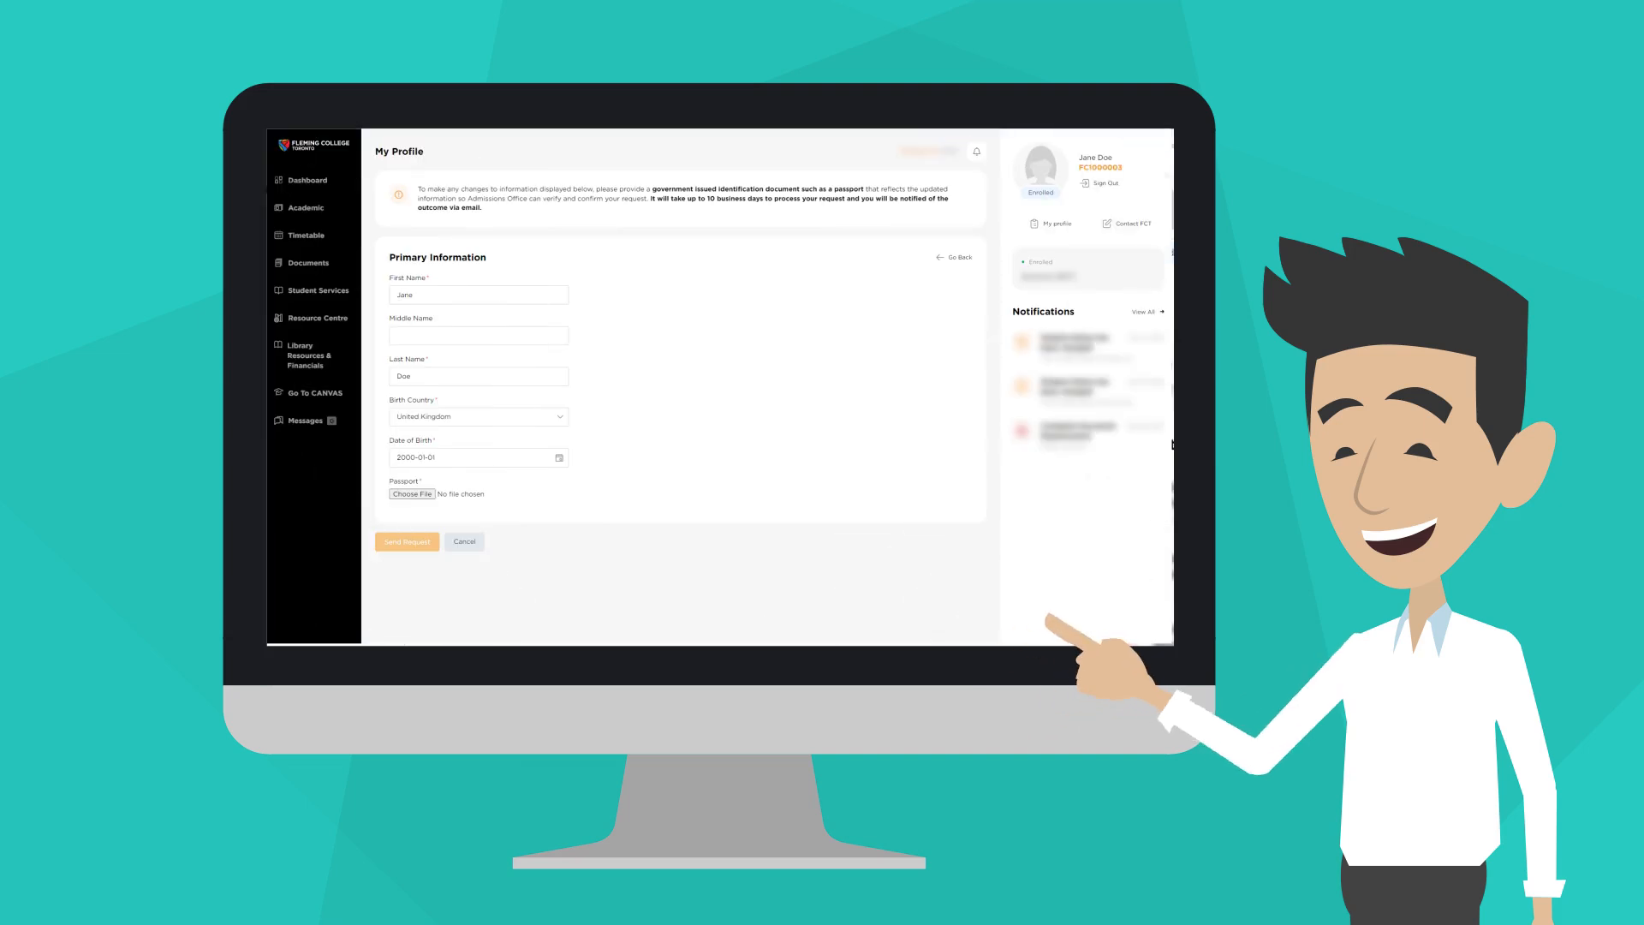